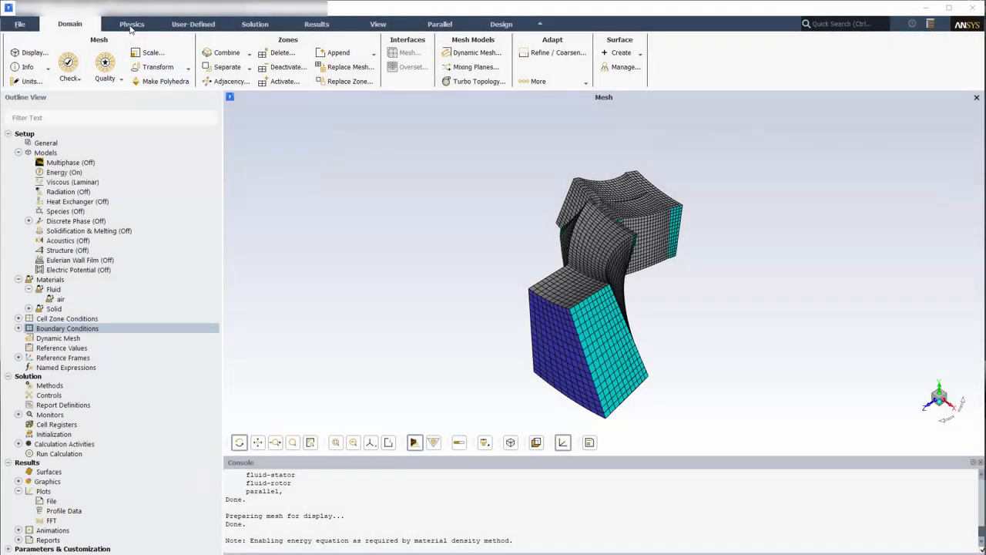
- Review the Materials Create/Edit panel from the Physics settings
{"action": "left_click", "coordinate": [131, 24]}
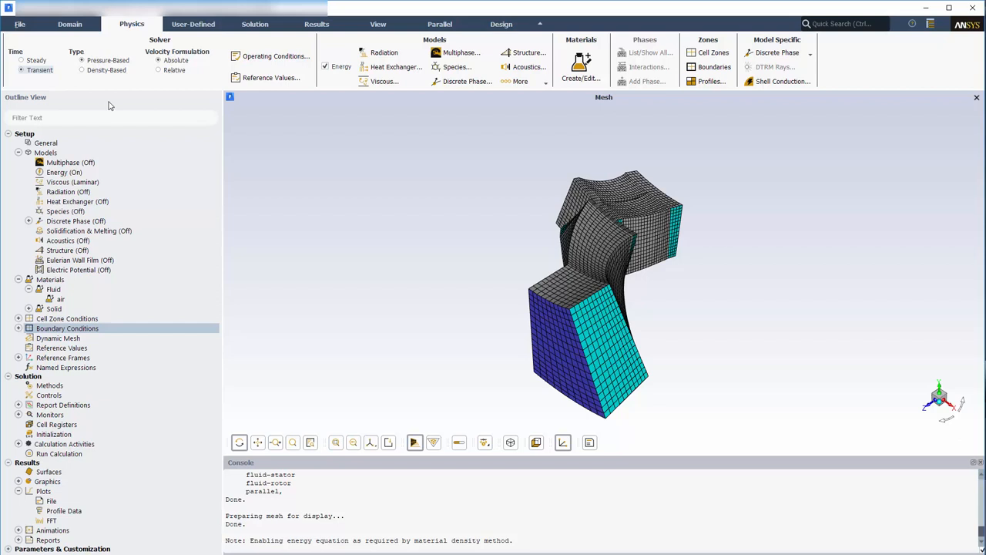
{"action": "left_click", "coordinate": [579, 77]}
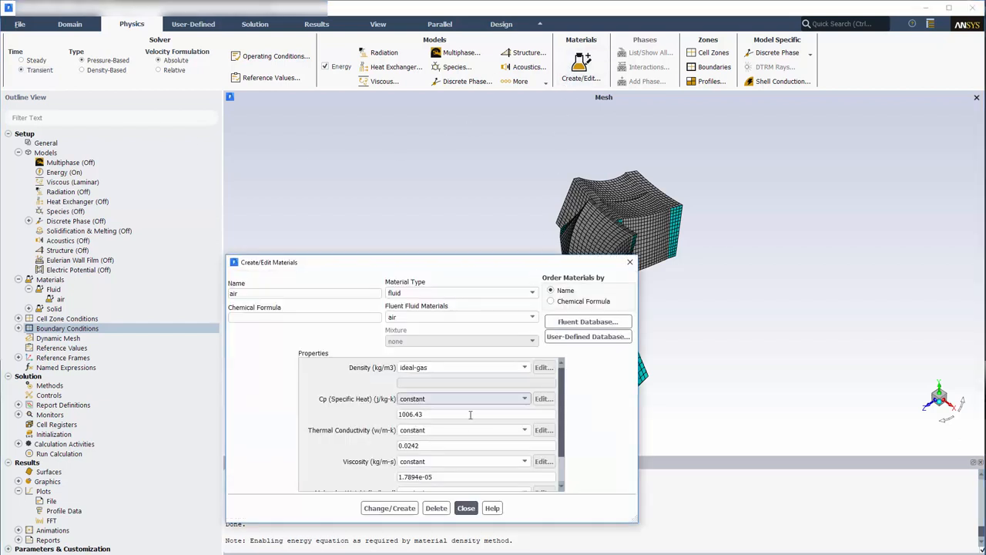
{"action": "left_click", "coordinate": [465, 507]}
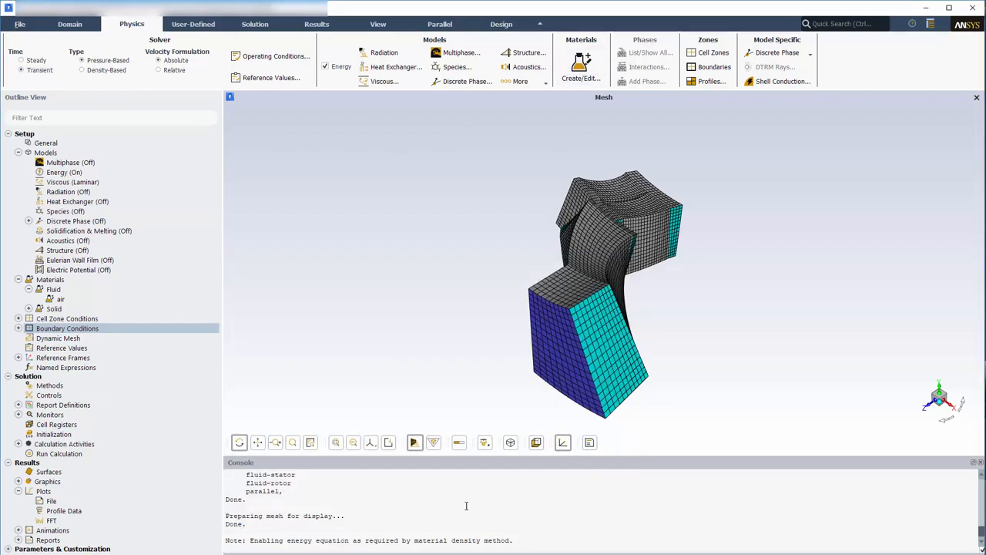
- Inspect the air fluid material's ideal-gas properties and close the panel
{"action": "left_click", "coordinate": [60, 299]}
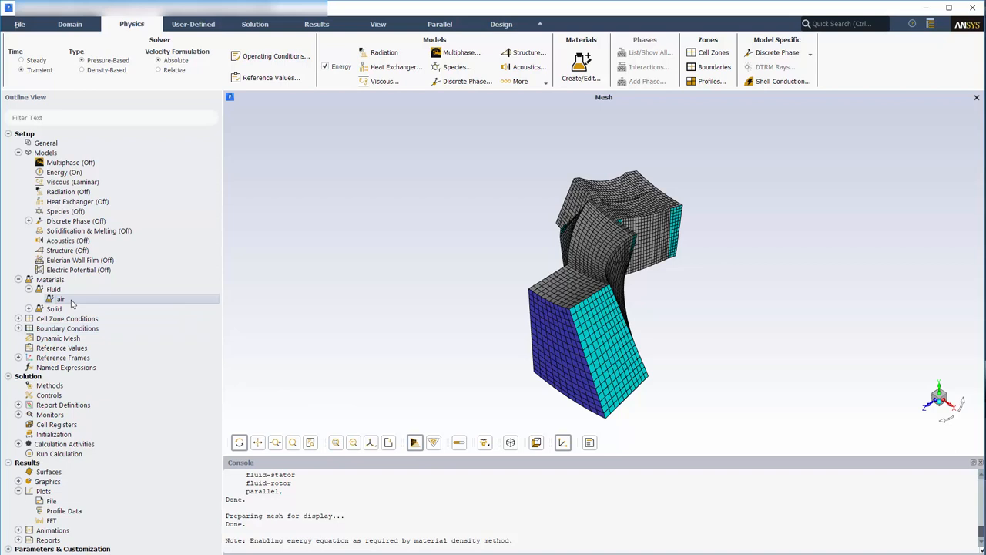
{"action": "double_click", "coordinate": [60, 299]}
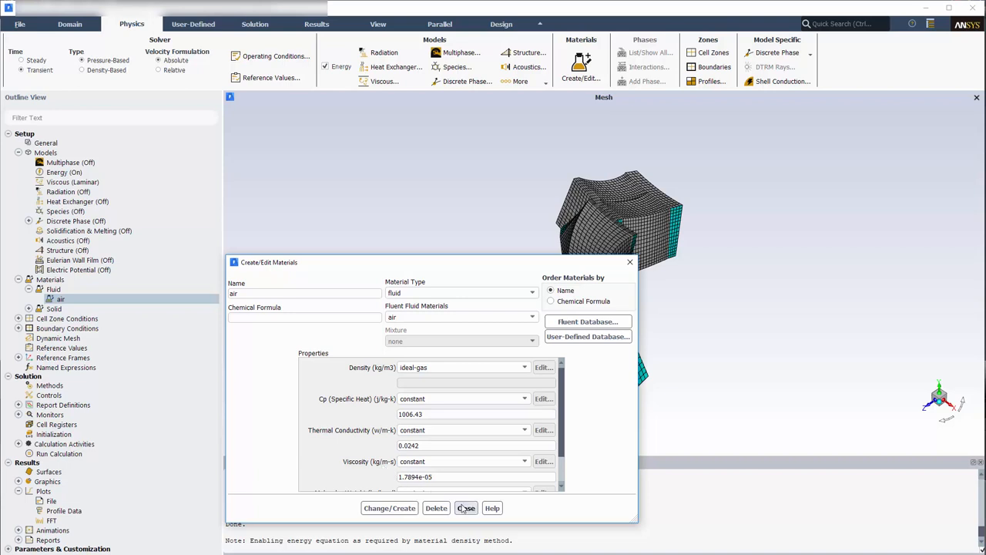
{"action": "left_click", "coordinate": [465, 508]}
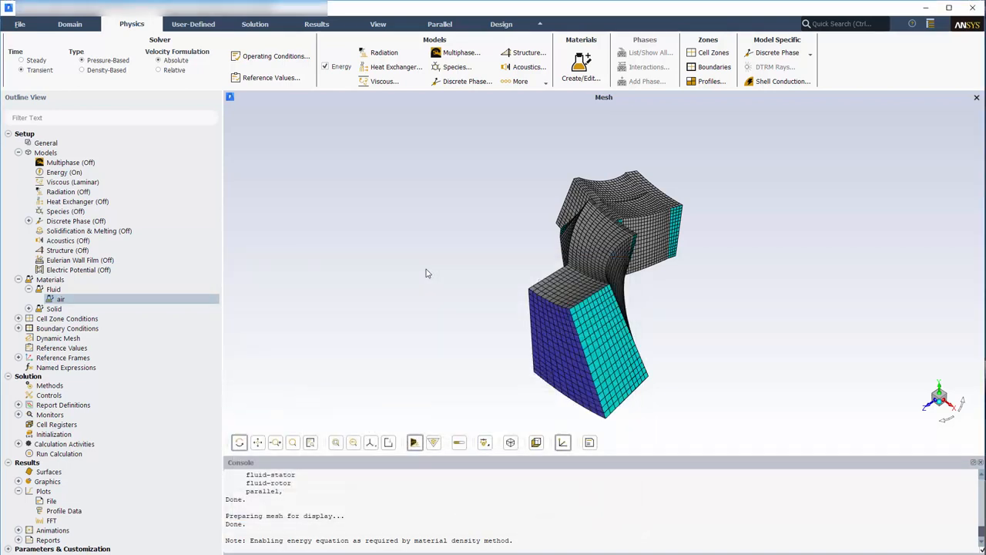
- Set the viscous model to k-epsilon (2 eqn) with Standard Wall Functions
{"action": "left_click", "coordinate": [385, 80]}
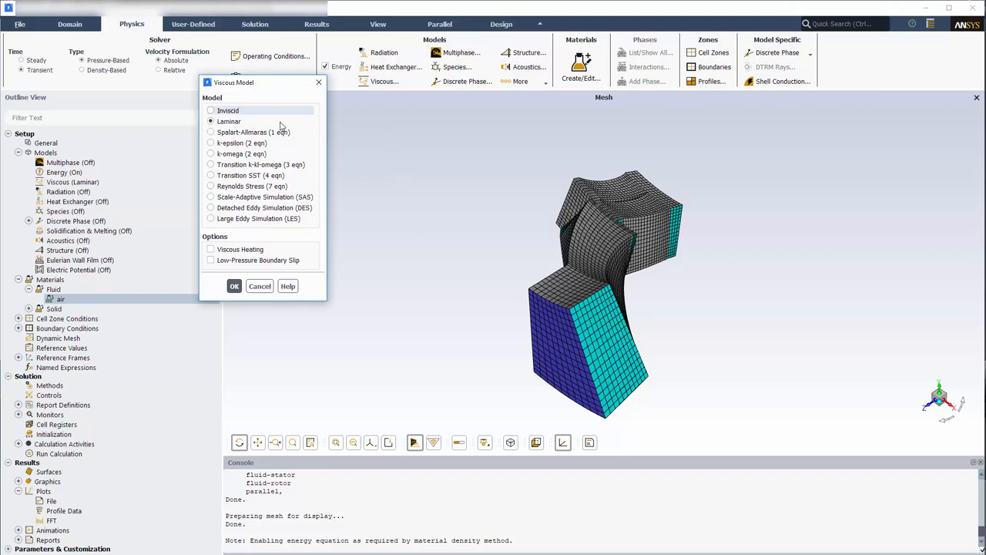
{"action": "left_click", "coordinate": [211, 141]}
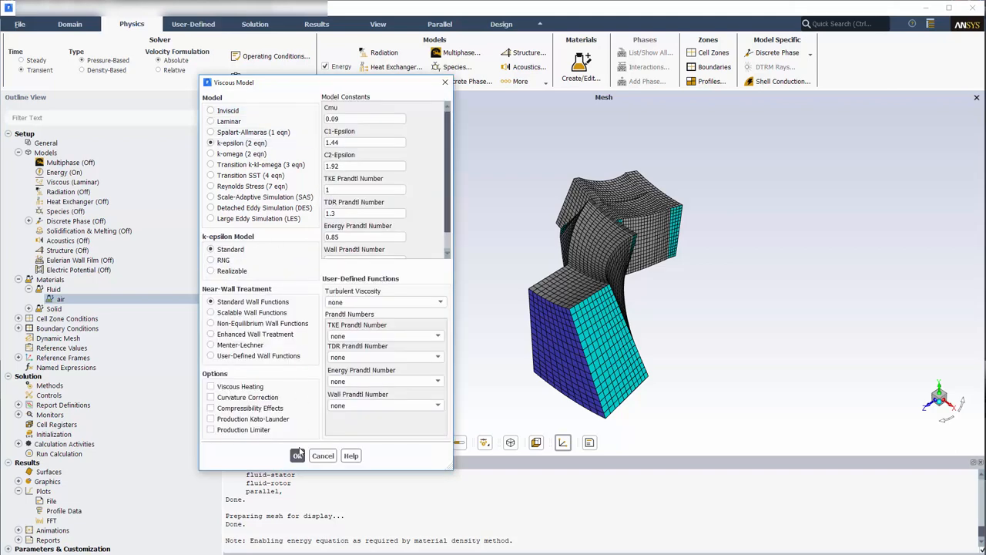
{"action": "left_click", "coordinate": [297, 454]}
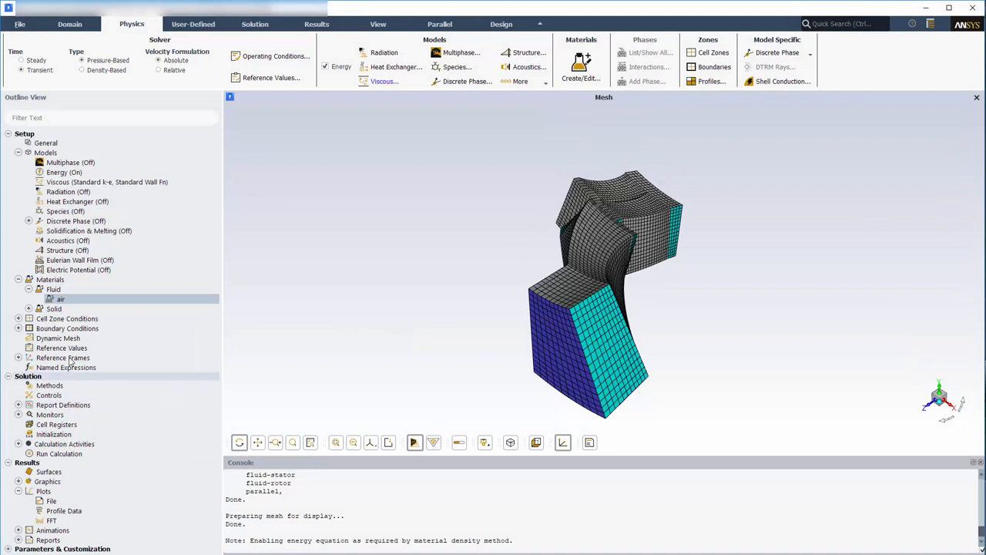
- Group the boundary conditions list by zone, then regroup it by type
{"action": "left_click", "coordinate": [18, 328]}
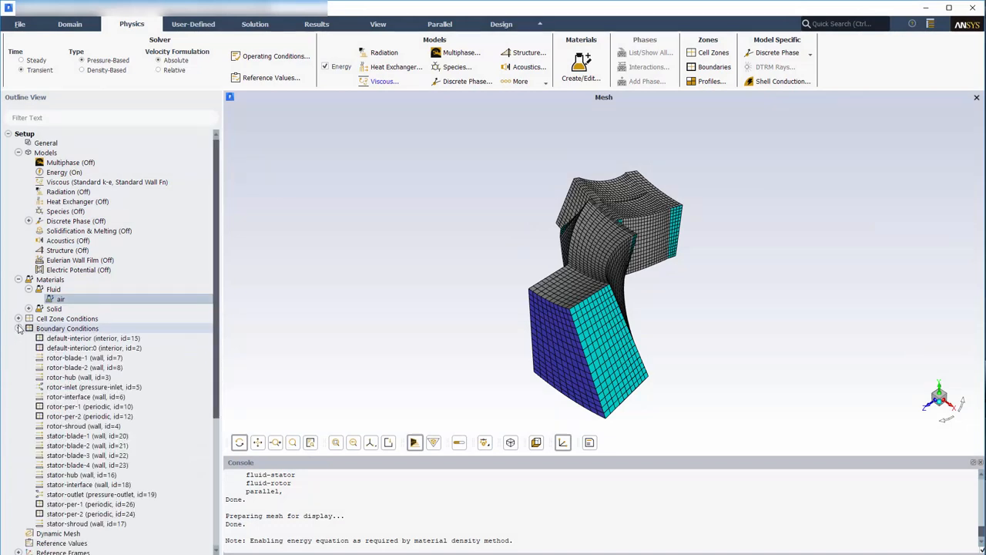
{"action": "right_click", "coordinate": [68, 328]}
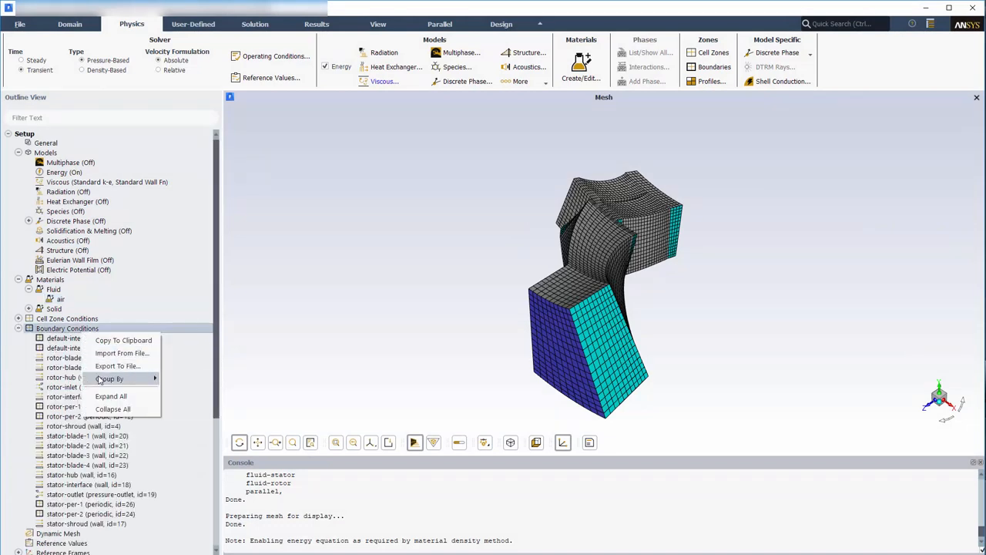
{"action": "left_click", "coordinate": [109, 379]}
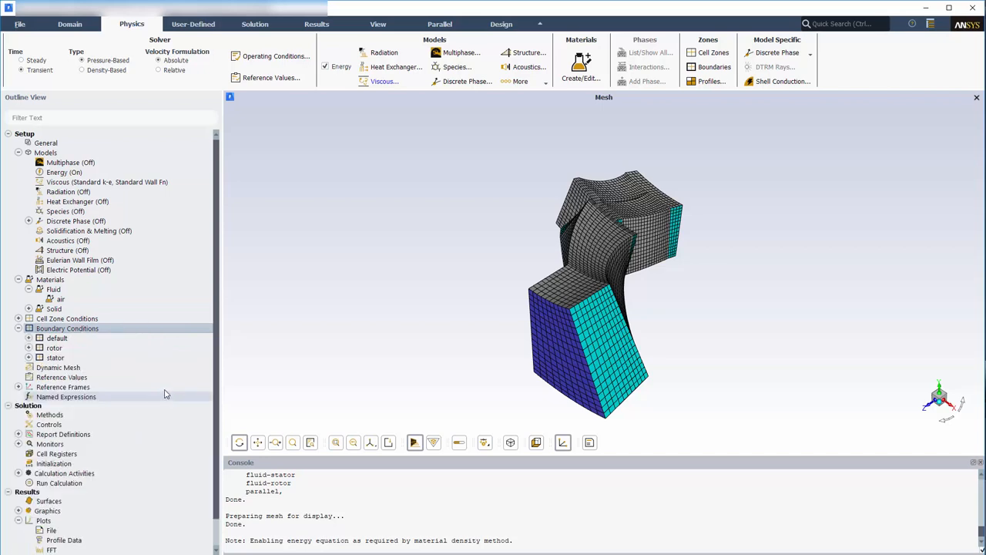
{"action": "right_click", "coordinate": [68, 326]}
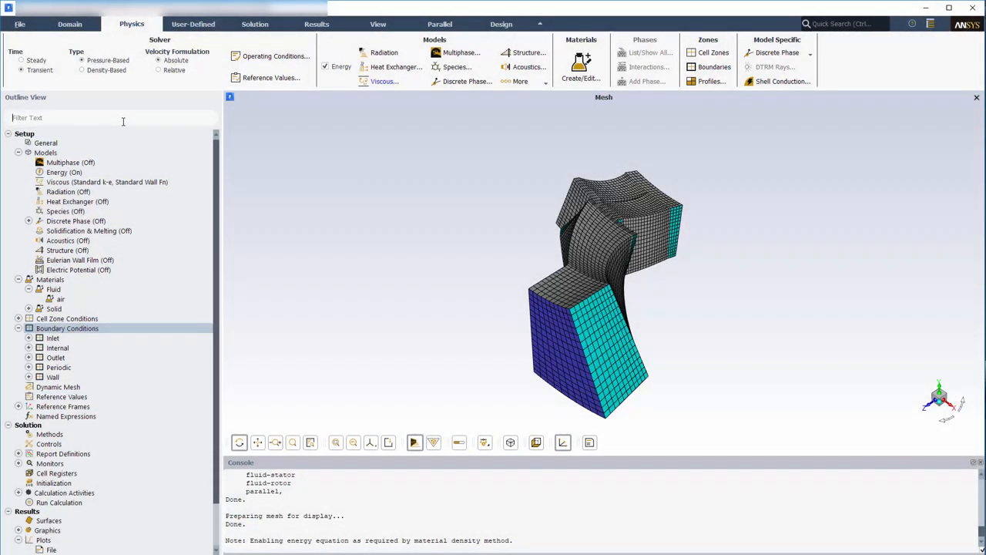
- Filter for 'interface', set rotor-interface and stator-interface to interface type, clear the filter
{"action": "type", "text": "\"interface*"}
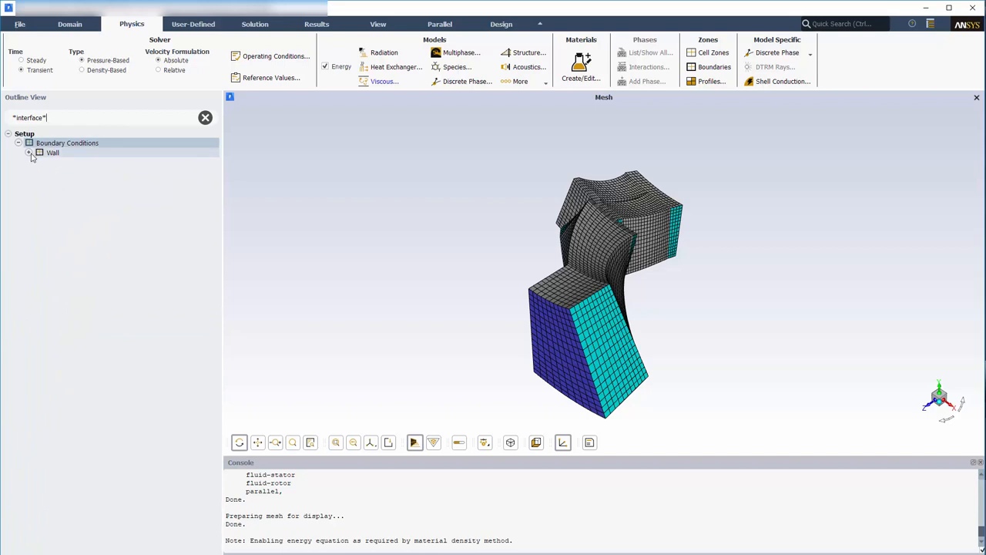
{"action": "left_click", "coordinate": [29, 152]}
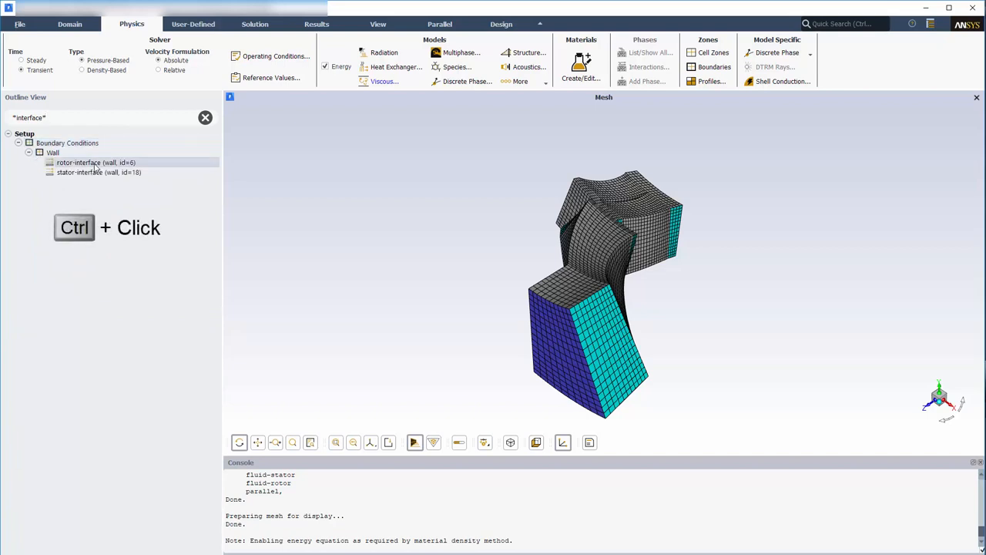
{"action": "right_click", "coordinate": [85, 167]}
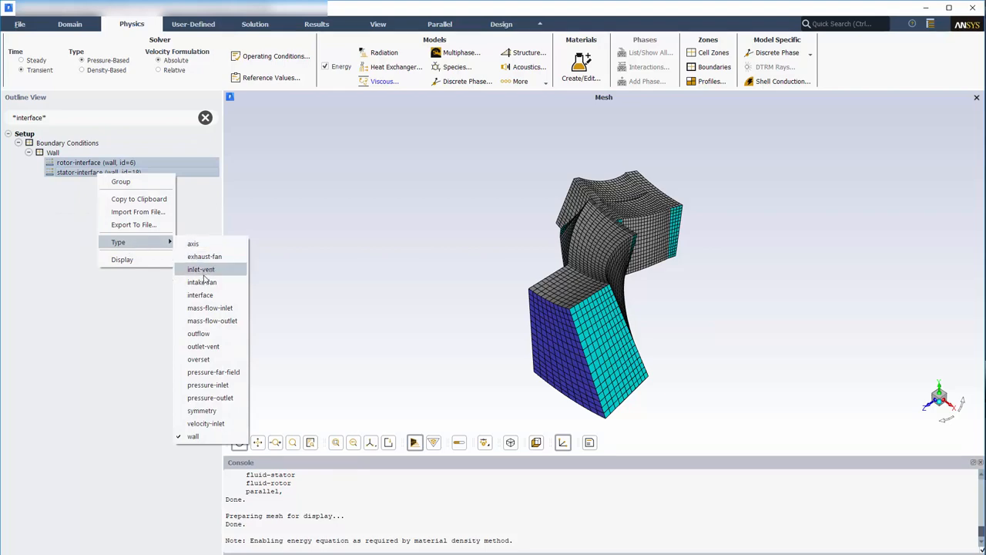
{"action": "left_click", "coordinate": [201, 295]}
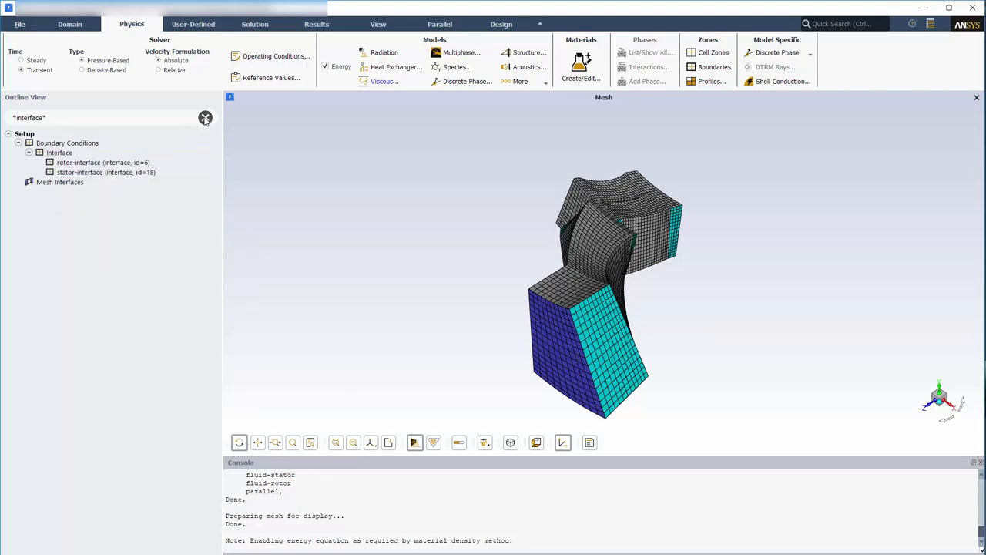
{"action": "left_click", "coordinate": [205, 118]}
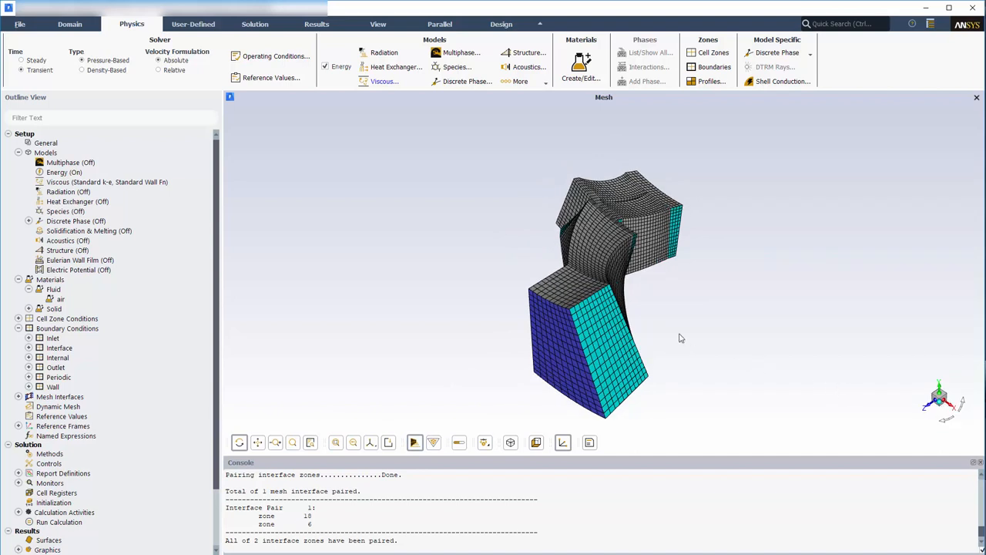
{"action": "mouse_move", "coordinate": [601, 279]}
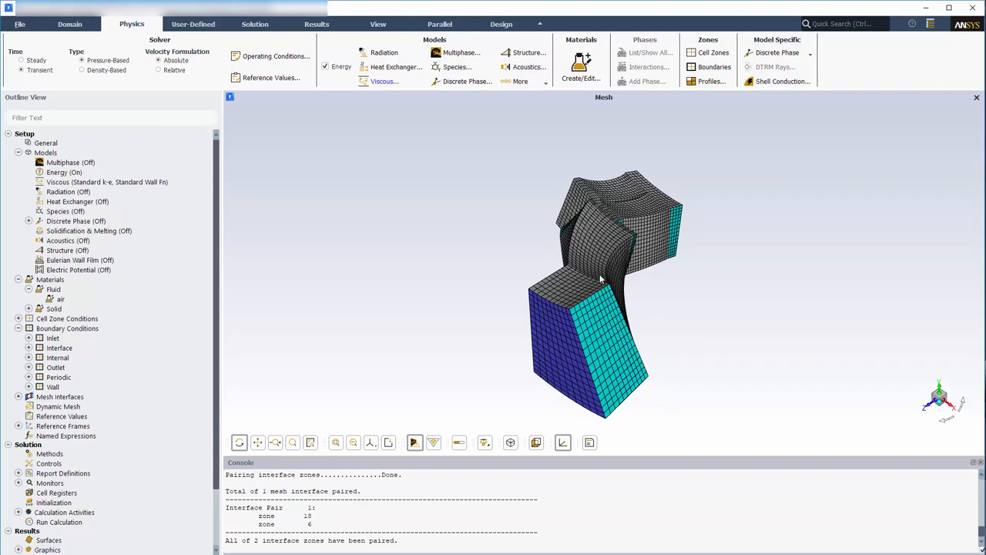
- Create facet-minimum static pressure report min-blade-pressure on *blade* surfaces with report file and plot
{"action": "left_click", "coordinate": [256, 25]}
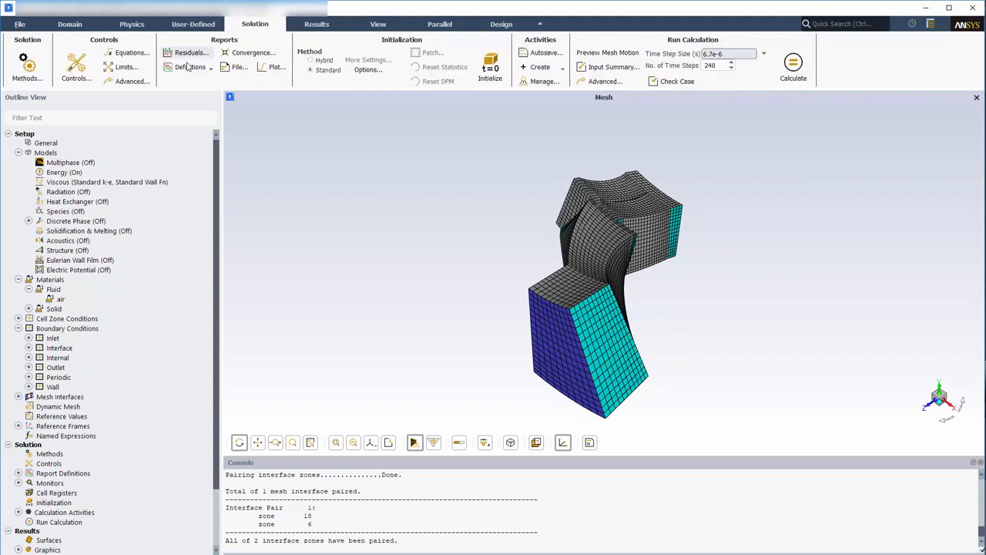
{"action": "left_click", "coordinate": [191, 66]}
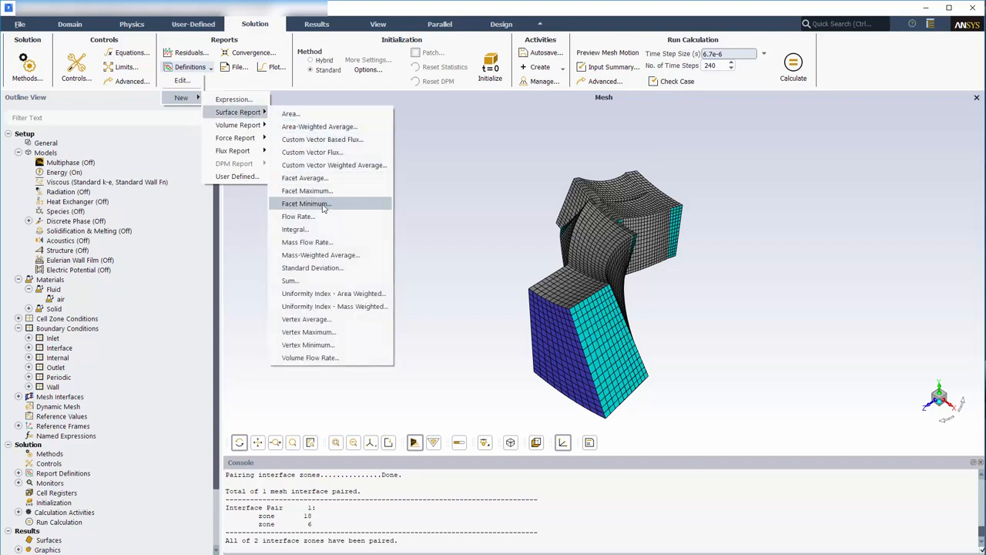
{"action": "left_click", "coordinate": [305, 203]}
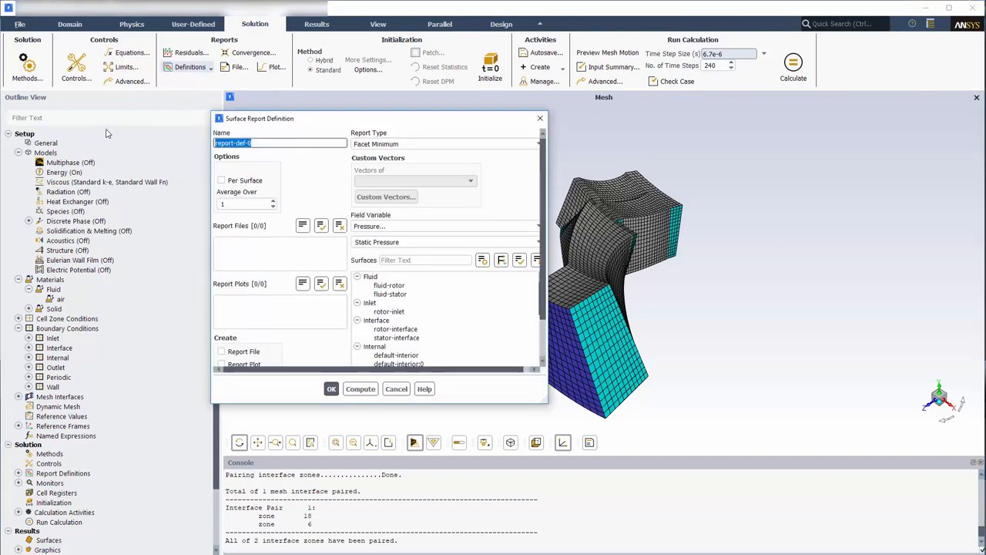
{"action": "type", "text": "min-blade-pressure"}
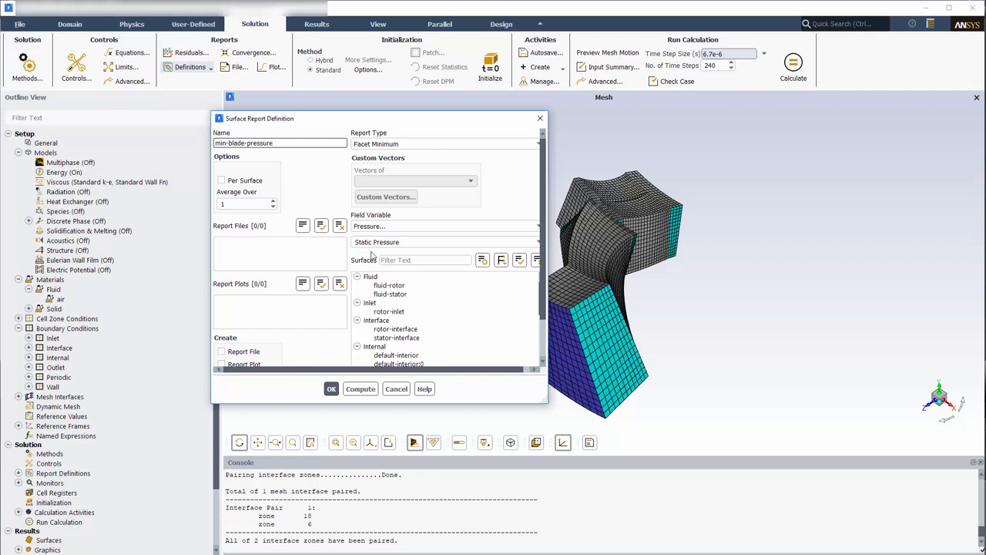
{"action": "type", "text": "*blade*"}
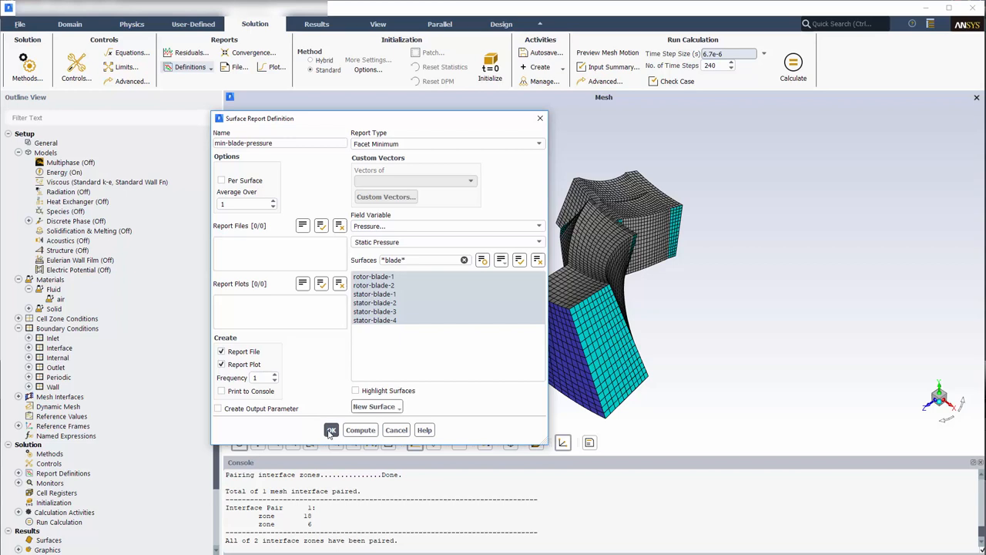
{"action": "left_click", "coordinate": [331, 430]}
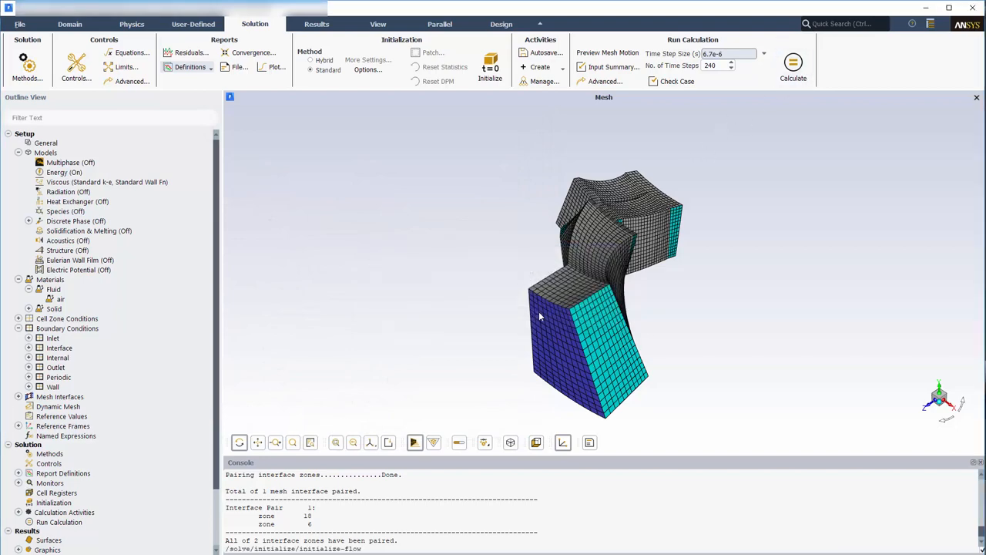
- Load the solved case and display saved scene-1 from the Results tree
{"action": "left_click", "coordinate": [792, 65]}
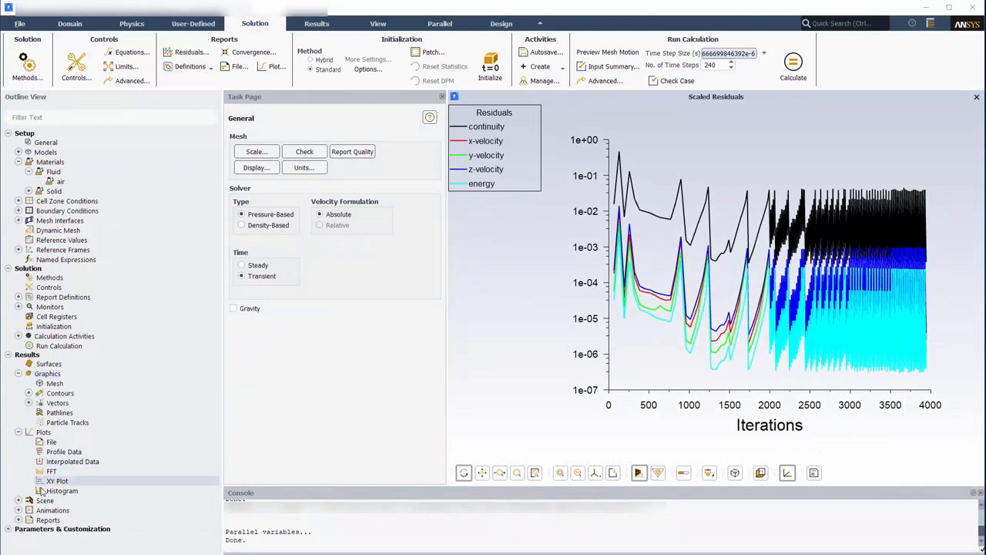
{"action": "right_click", "coordinate": [57, 510]}
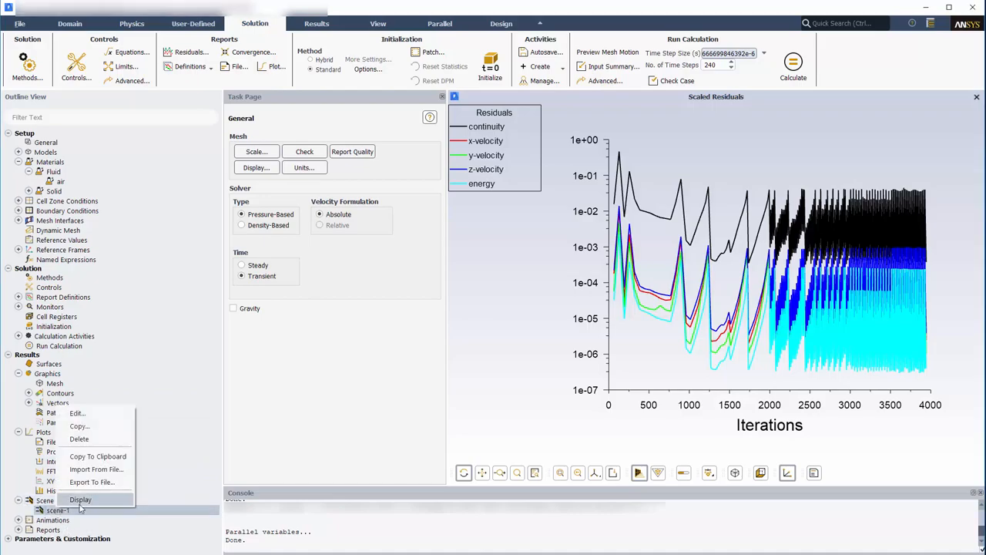
{"action": "left_click", "coordinate": [80, 499]}
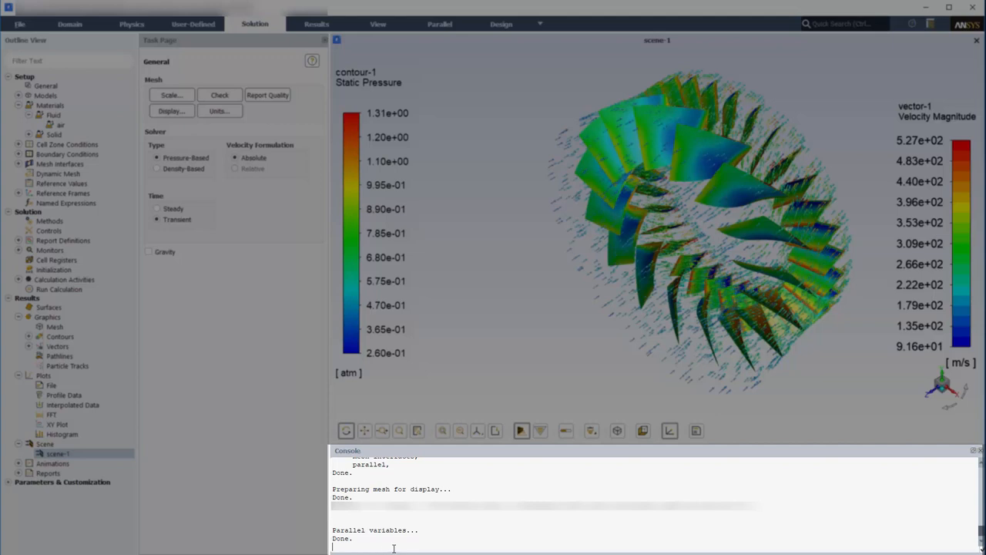
- Enter /solve/initialize/hyb-initialization in the console
{"action": "type", "text": "/solve/"}
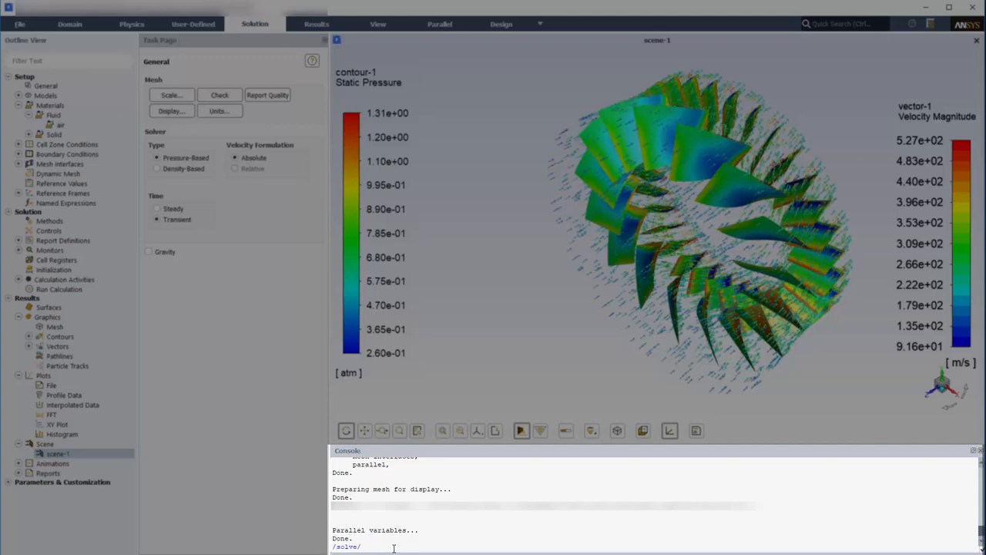
{"action": "type", "text": "initialize/"}
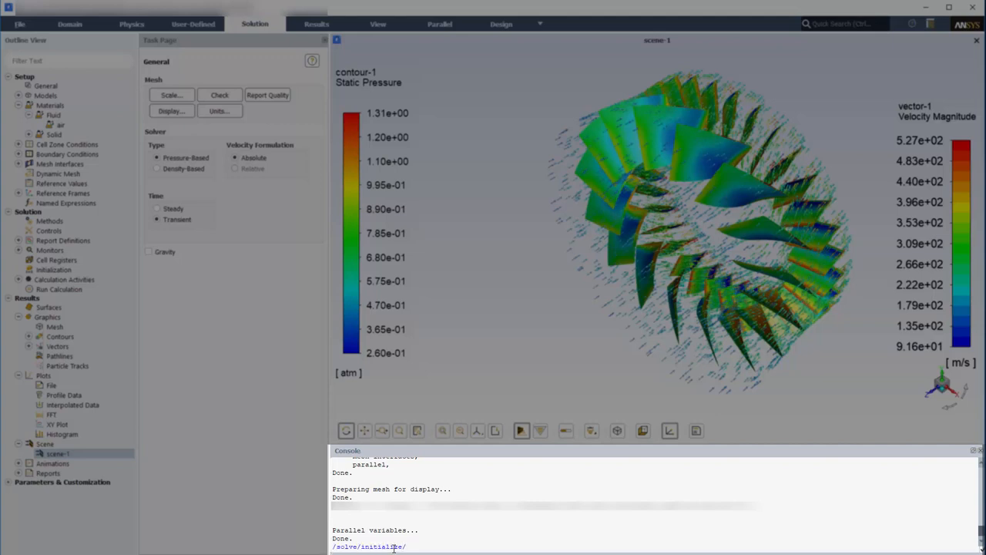
{"action": "type", "text": "hyb-initialization"}
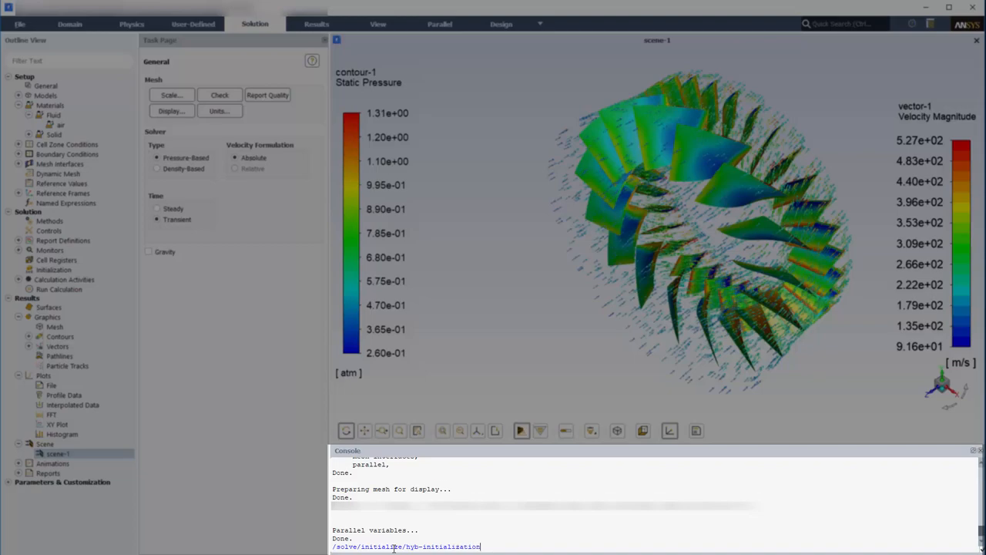